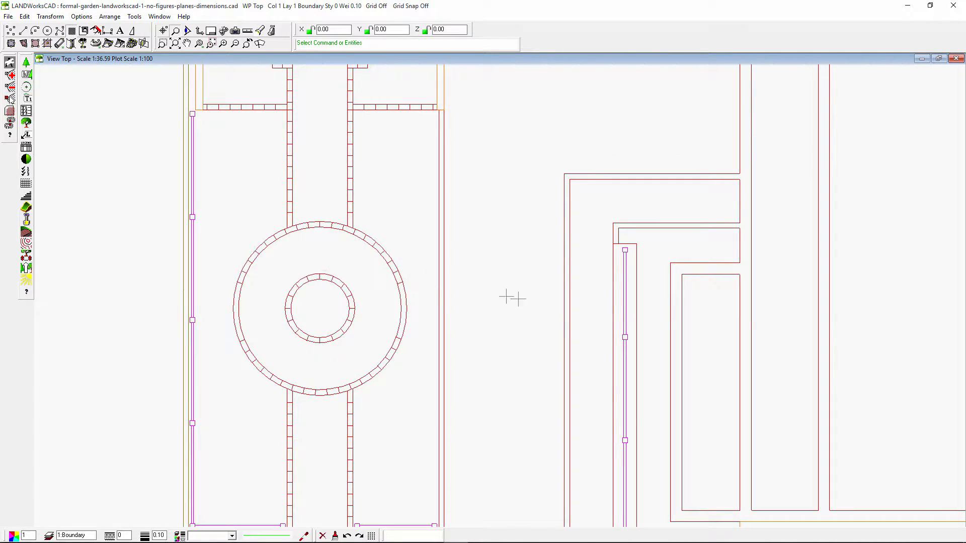
{"action": "mouse_move", "coordinate": [113, 249]}
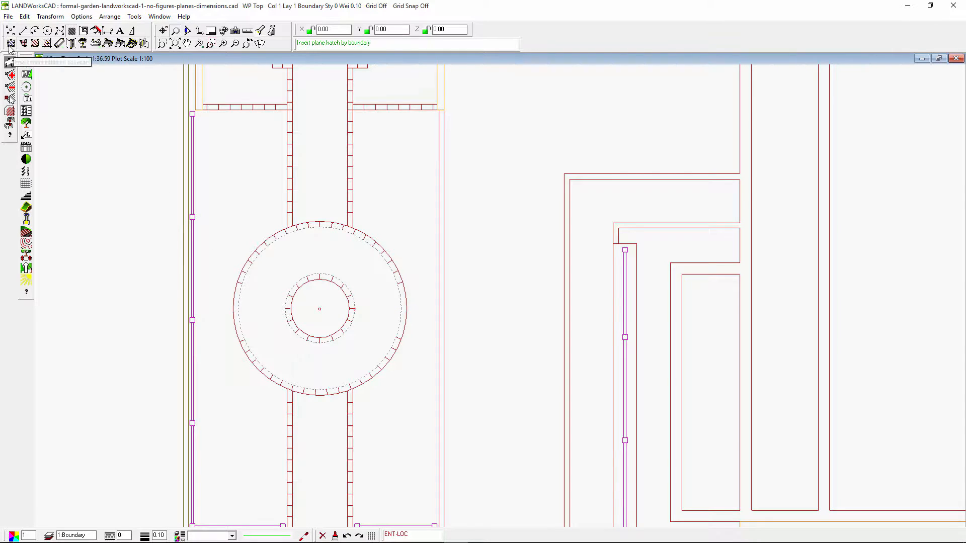
Fill the ring between the circular bed's two circles with a solid green plane hatch.
{"action": "left_click", "coordinate": [319, 307]}
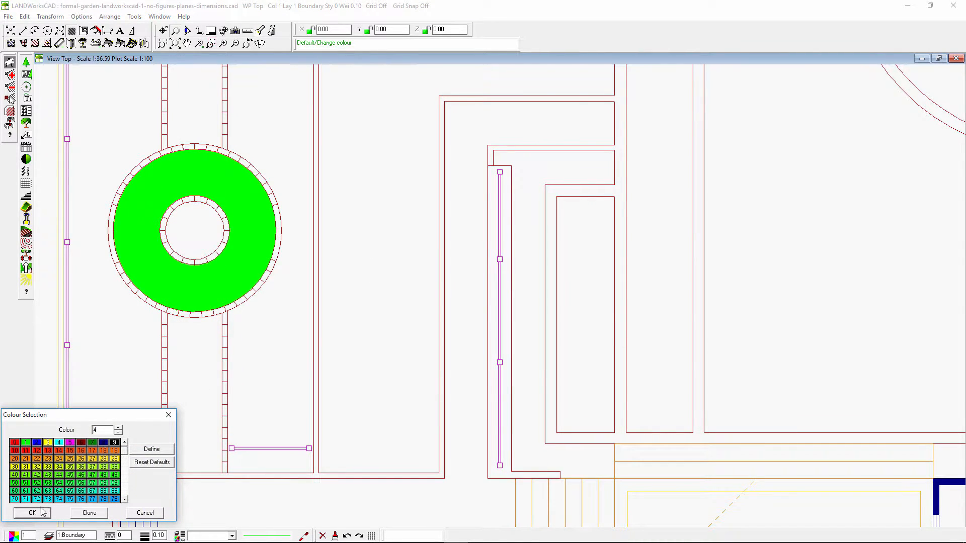
Fill the pool with solid cyan (colour 4), then set colour 6 for the next plane.
{"action": "left_click", "coordinate": [32, 513]}
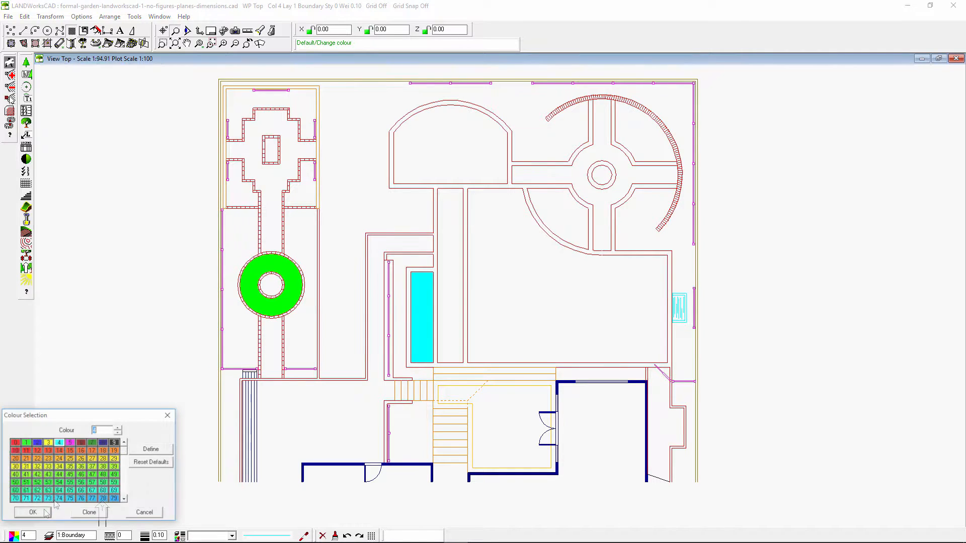
{"action": "left_click", "coordinate": [33, 512]}
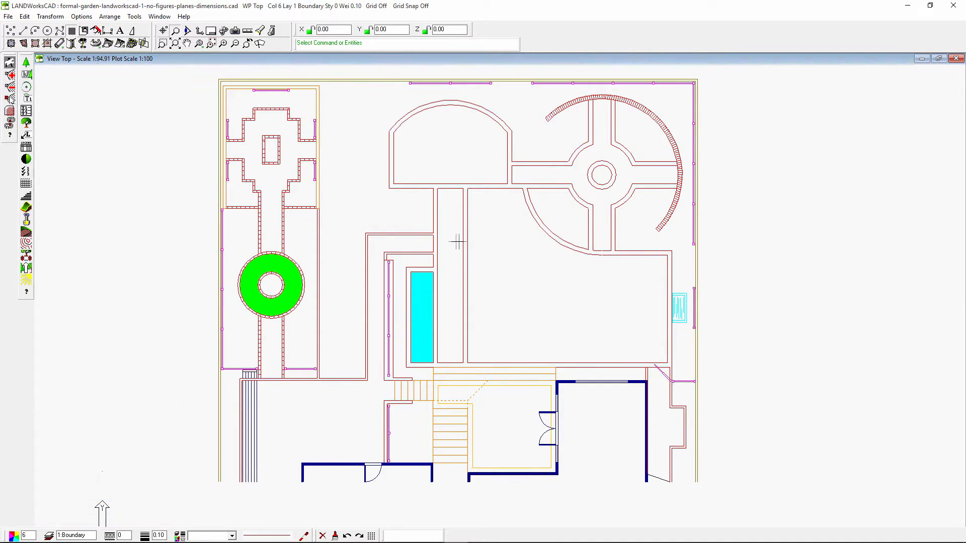
{"action": "mouse_move", "coordinate": [419, 263]}
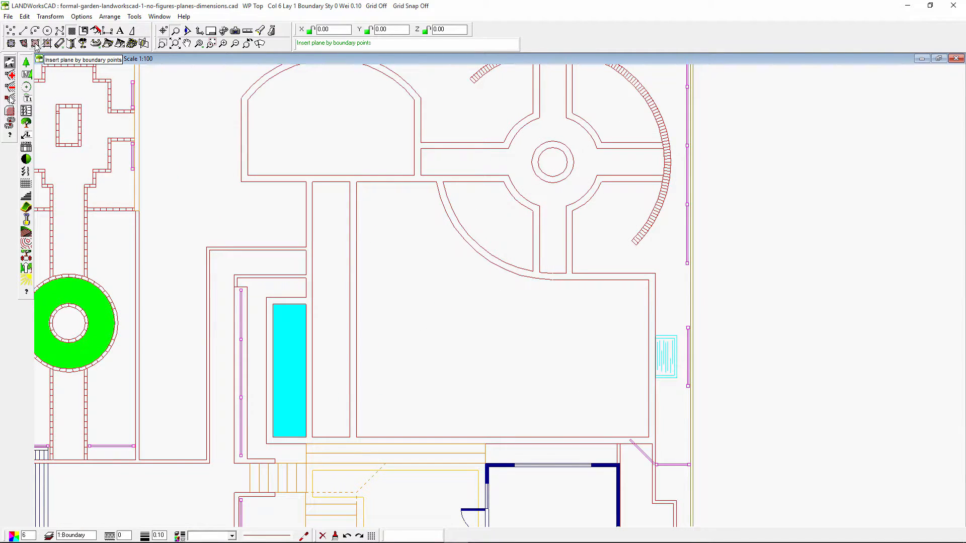
Place a dark red plane (colour 8) by corner points over the lawn beside the pool.
{"action": "left_click", "coordinate": [35, 44]}
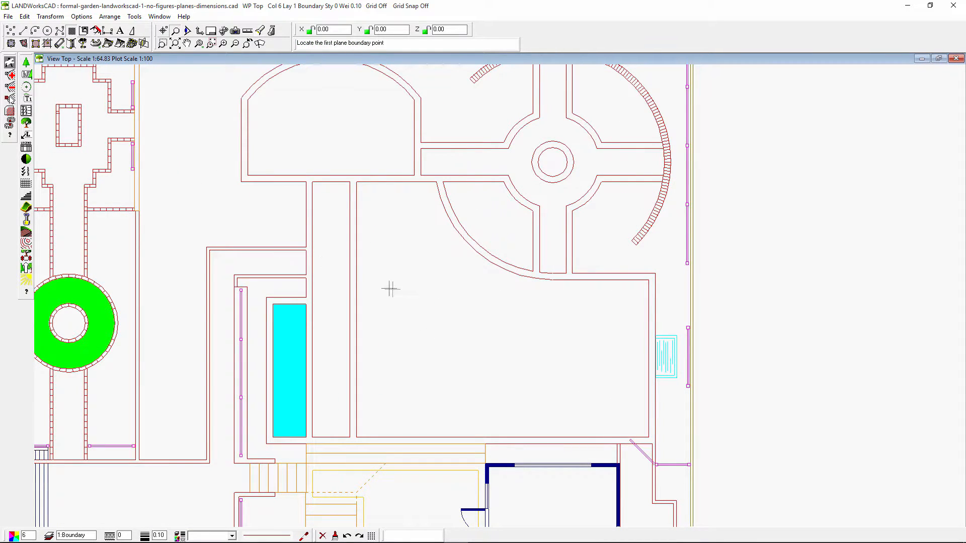
{"action": "mouse_move", "coordinate": [423, 350]}
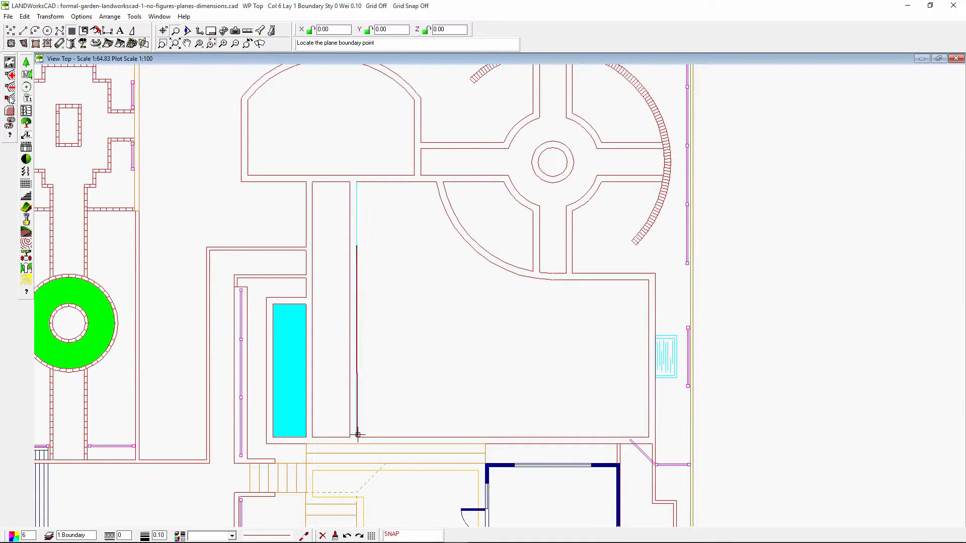
{"action": "left_click", "coordinate": [642, 435]}
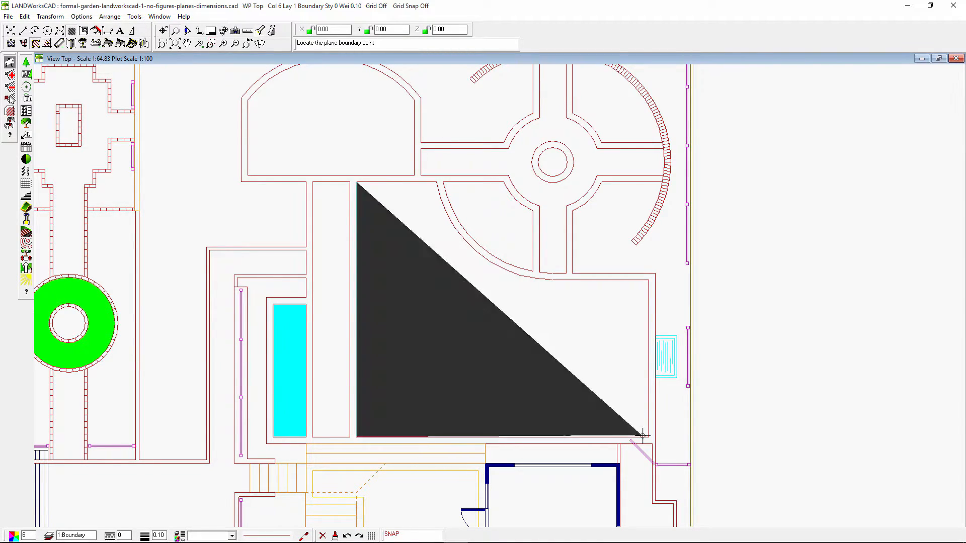
{"action": "left_click", "coordinate": [644, 288]}
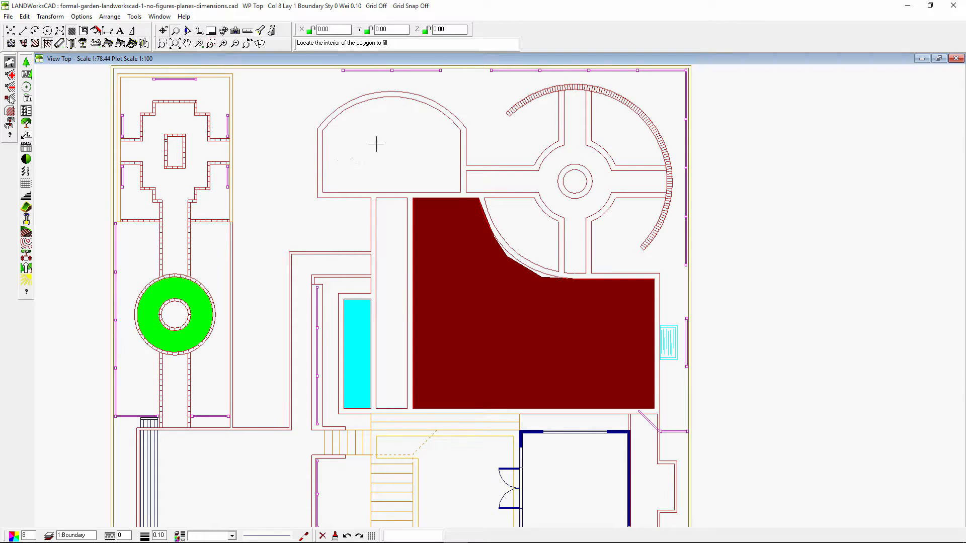
Fill the arched bed solid dark blue and dismiss the 'plane could not be traced' message.
{"action": "left_click", "coordinate": [376, 145]}
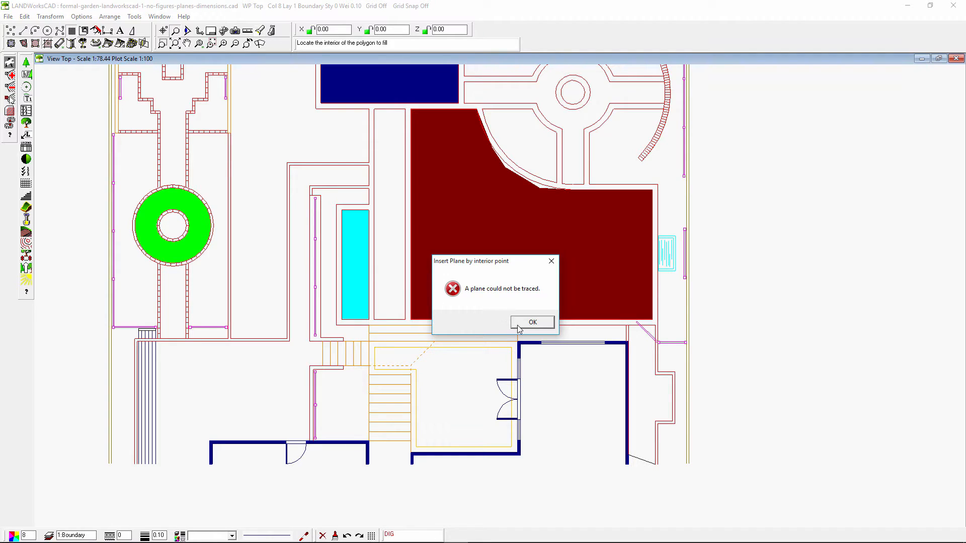
{"action": "left_click", "coordinate": [532, 322]}
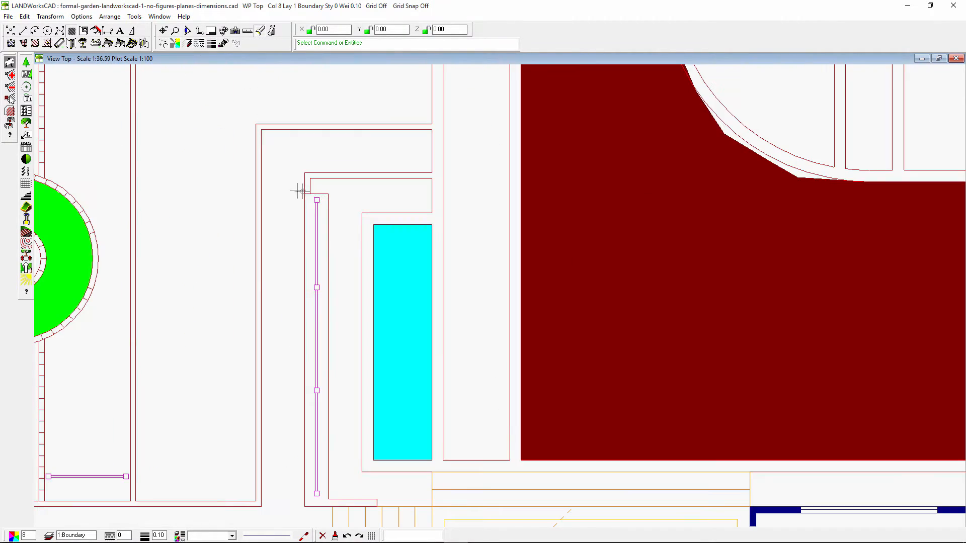
{"action": "mouse_move", "coordinate": [314, 194]}
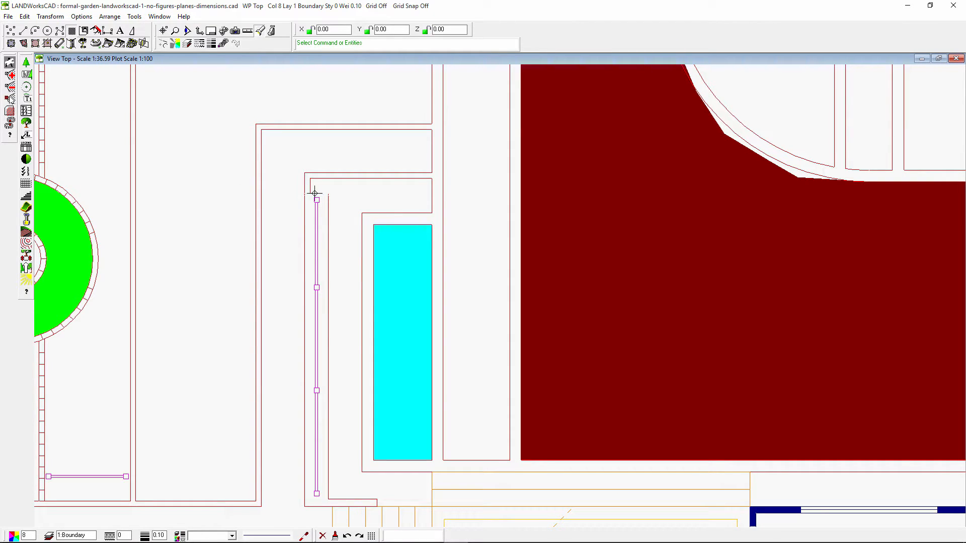
Trace the L-shaped pool surround chain and fill it dark blue from an interior point.
{"action": "left_click", "coordinate": [316, 194]}
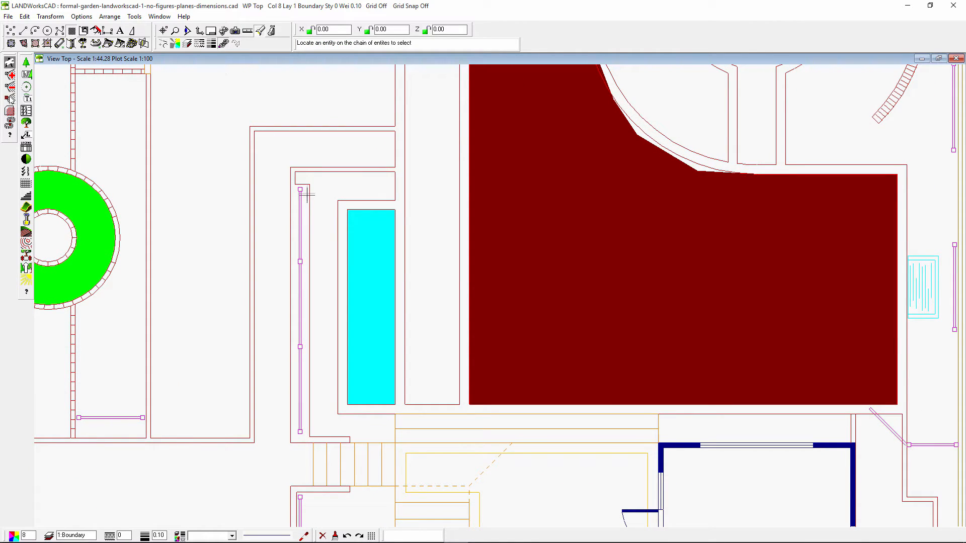
{"action": "left_click", "coordinate": [305, 185]}
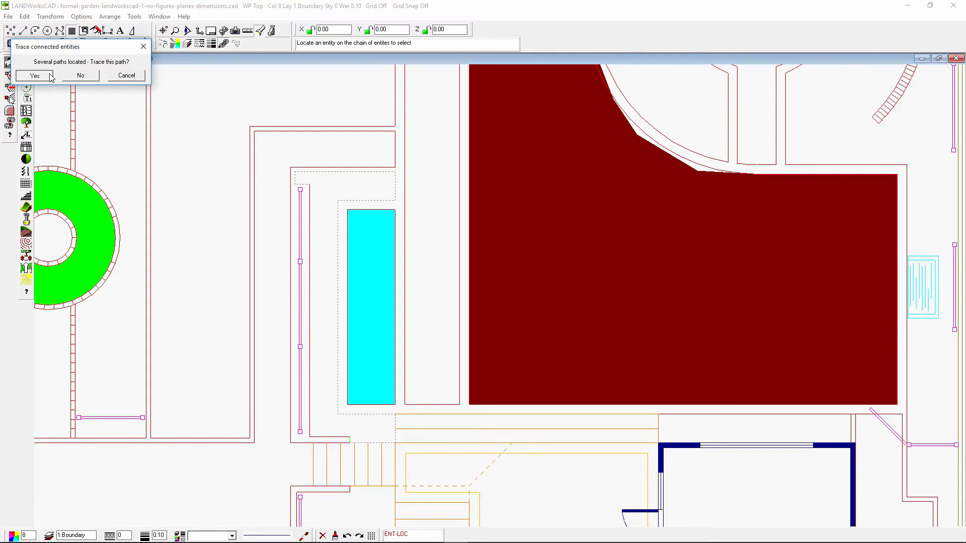
{"action": "left_click", "coordinate": [35, 75]}
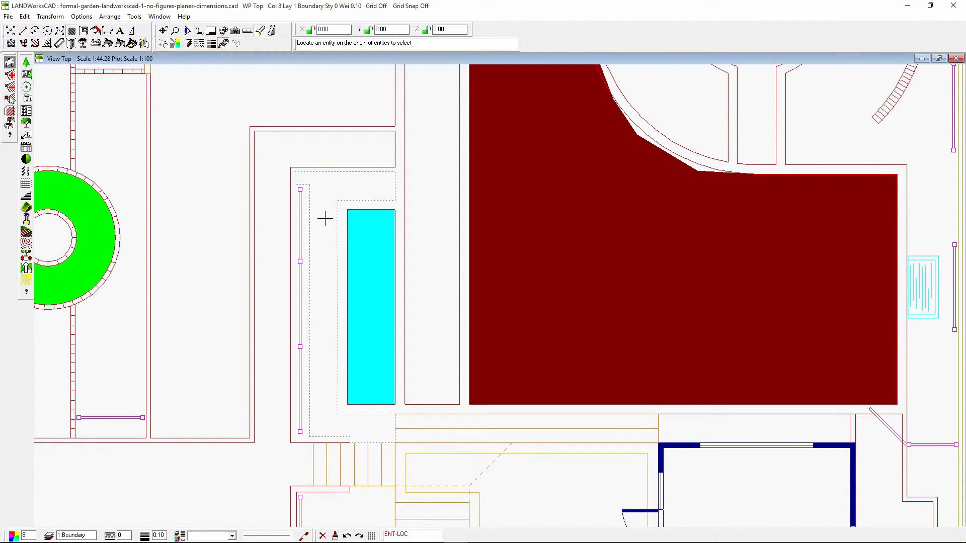
{"action": "mouse_move", "coordinate": [49, 42]}
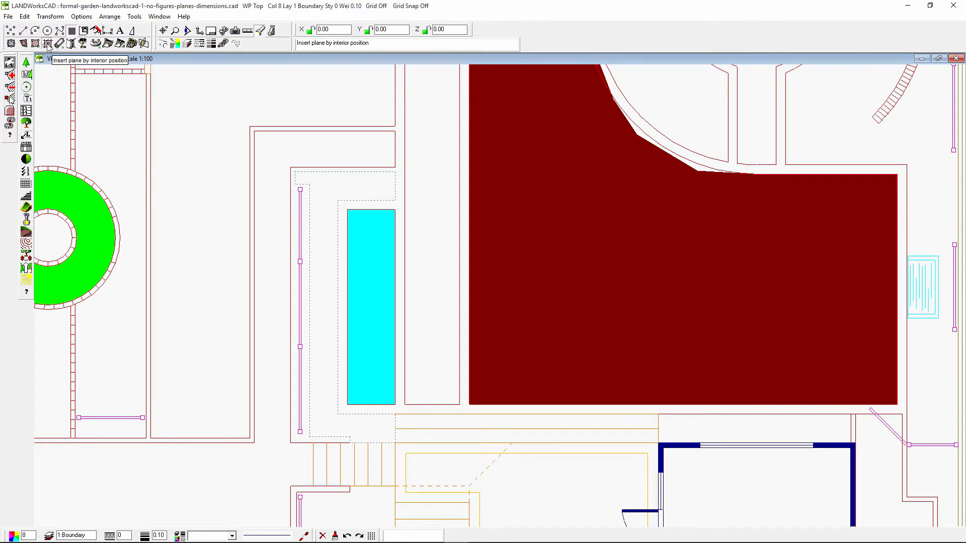
{"action": "left_click", "coordinate": [360, 307]}
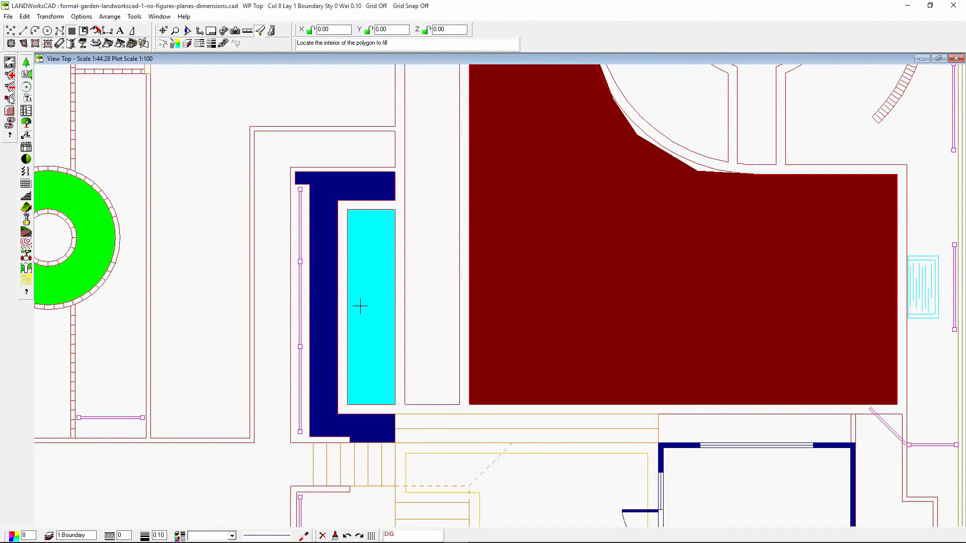